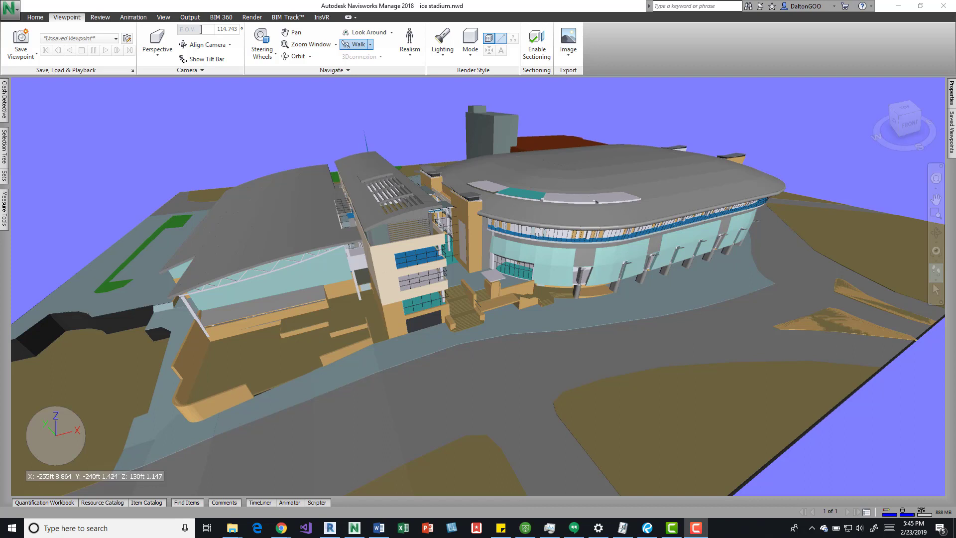
Browse the Home and Viewpoint ribbons and stop the walk navigation mode
{"action": "left_click", "coordinate": [35, 17]}
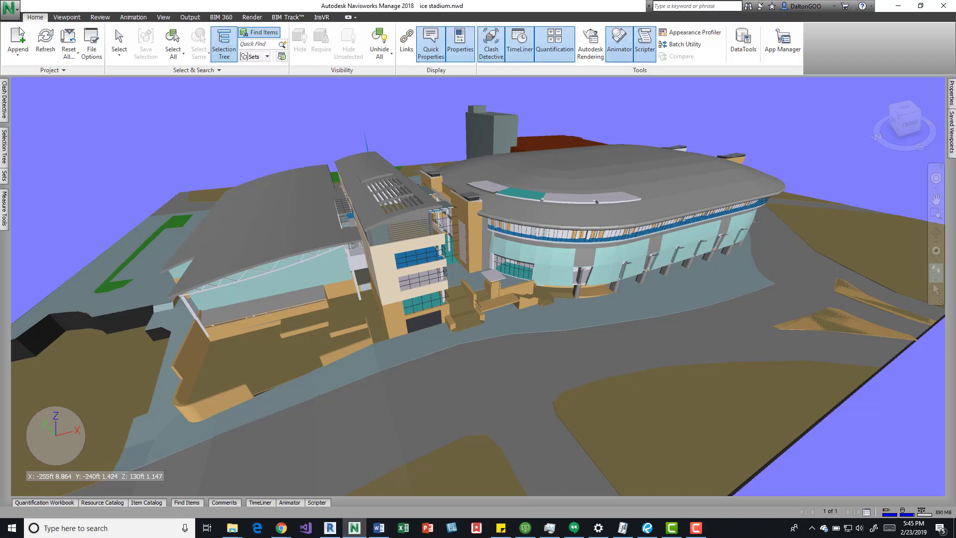
{"action": "mouse_move", "coordinate": [67, 17]}
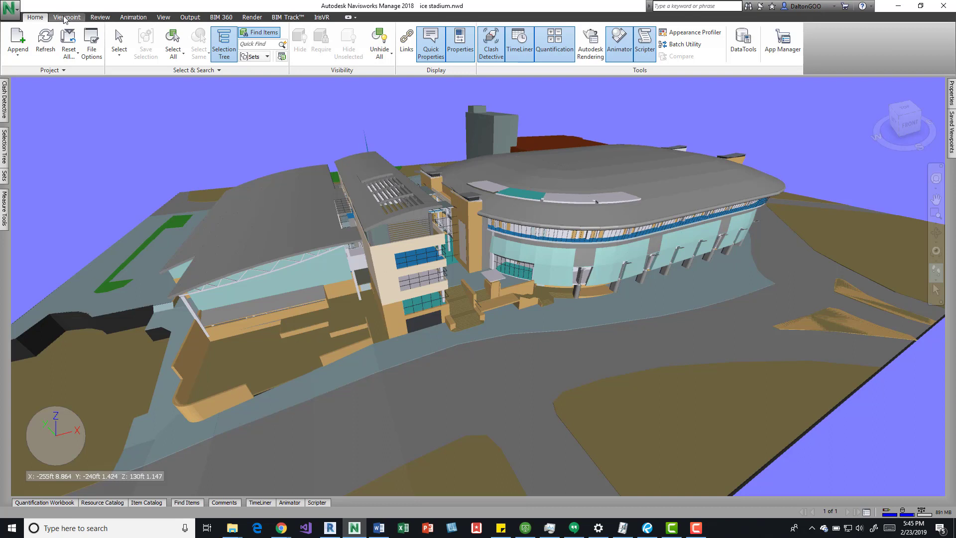
{"action": "left_click", "coordinate": [66, 17]}
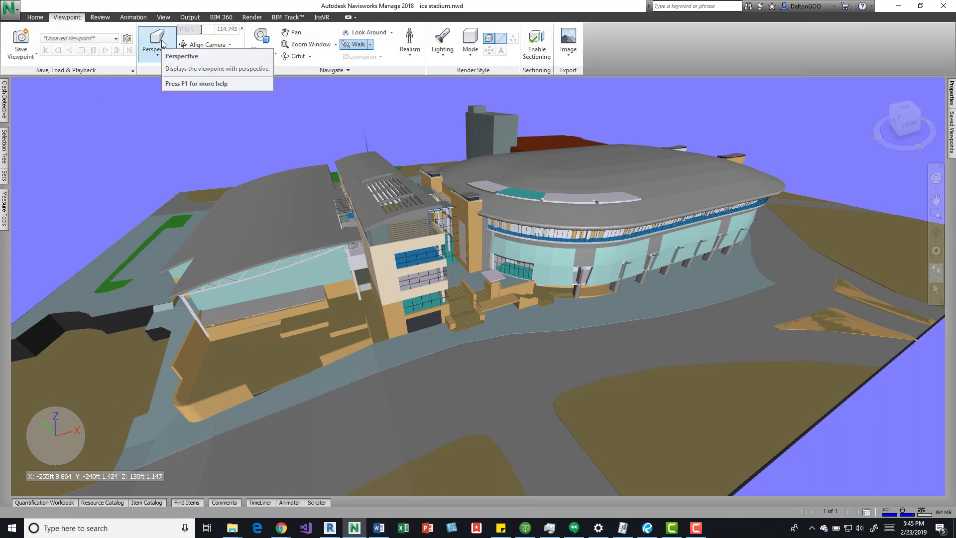
{"action": "left_click", "coordinate": [156, 42]}
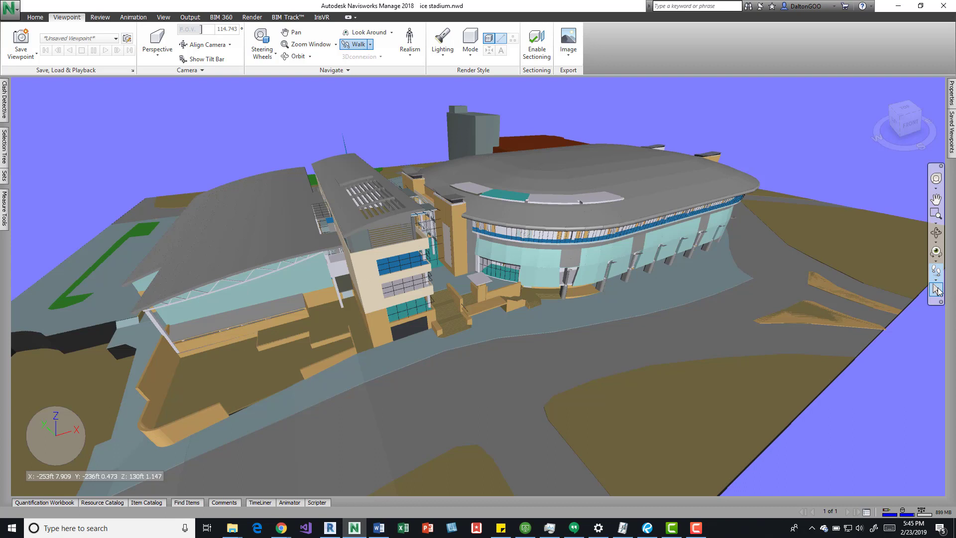
{"action": "left_click", "coordinate": [355, 44]}
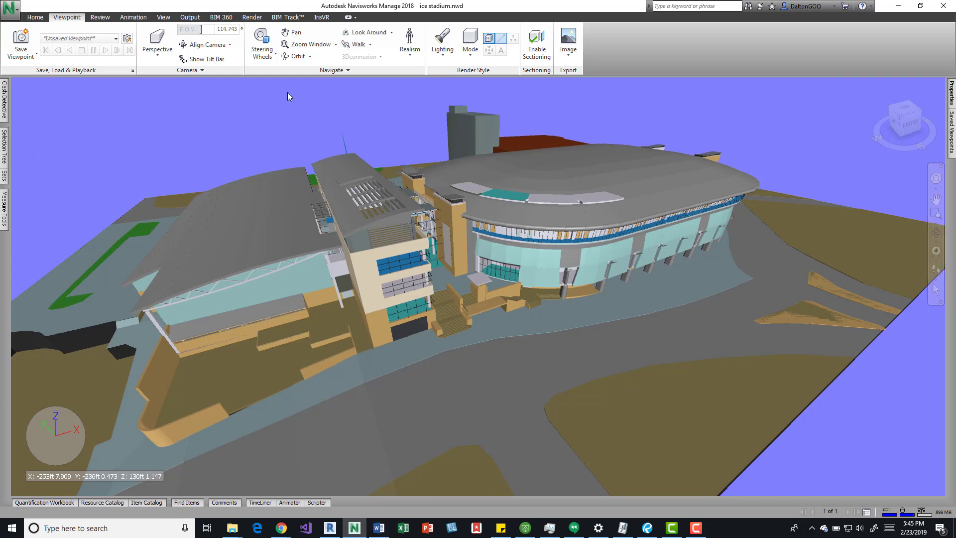
Switch the camera projection from Perspective to Orthographic for a flat top-down plan
{"action": "left_click", "coordinate": [156, 44]}
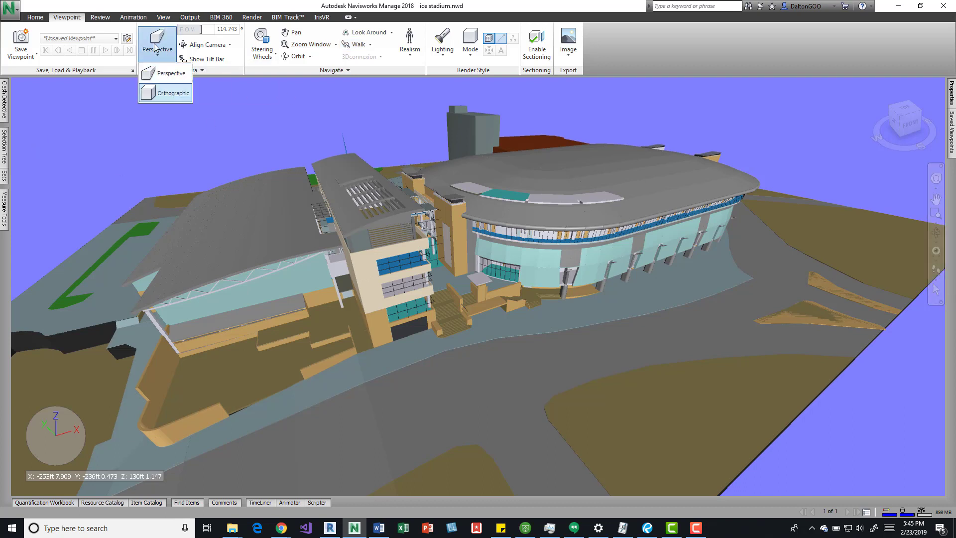
{"action": "left_click", "coordinate": [173, 93]}
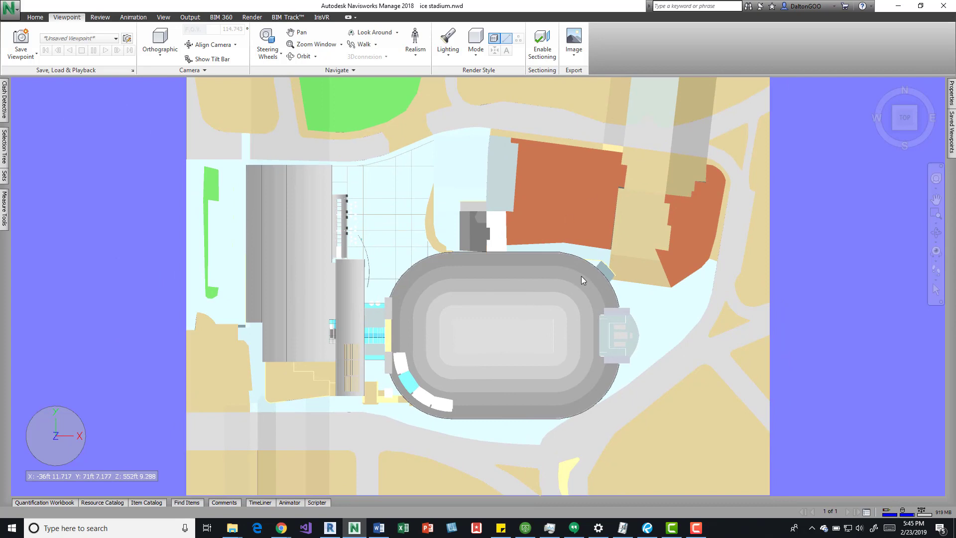
{"action": "mouse_move", "coordinate": [466, 362]}
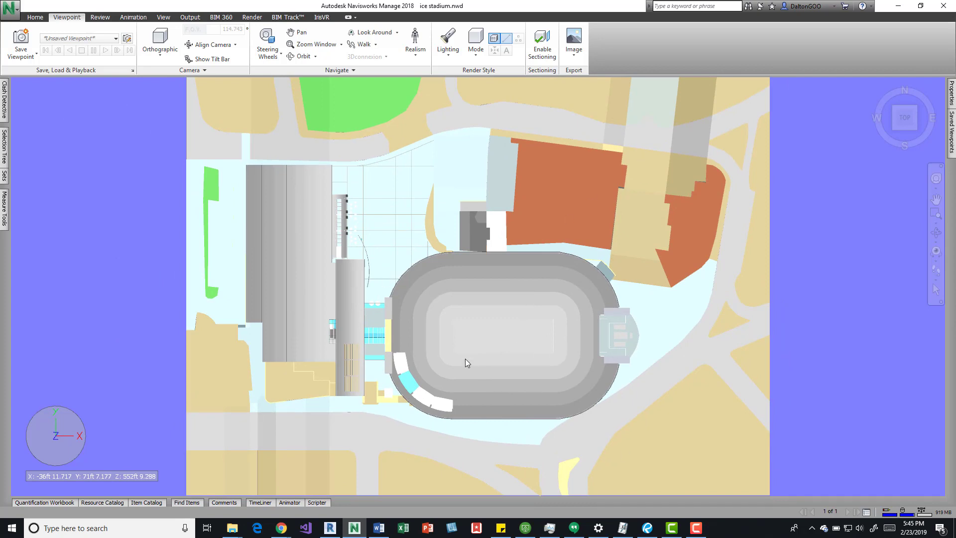
Switch the camera projection back from Orthographic to Perspective
{"action": "left_click", "coordinate": [159, 43]}
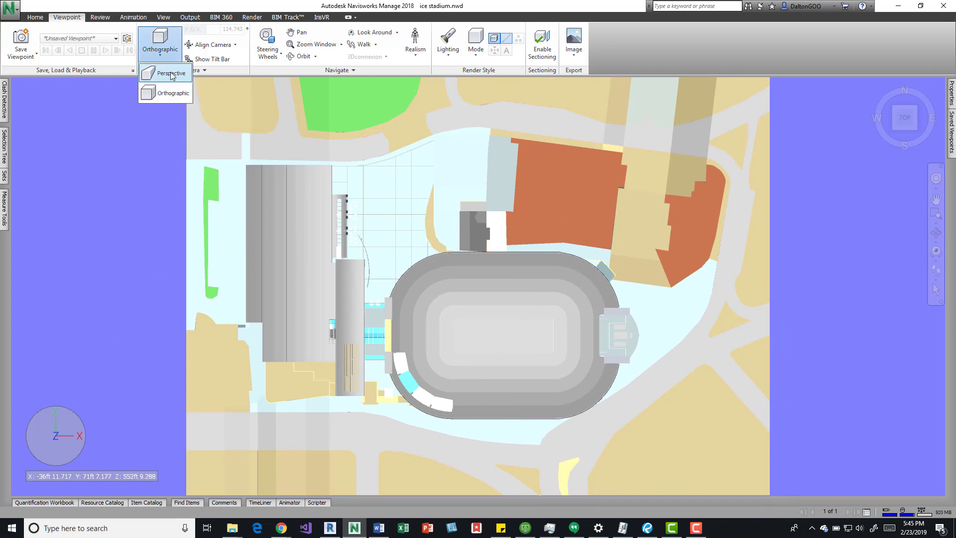
{"action": "left_click", "coordinate": [176, 73]}
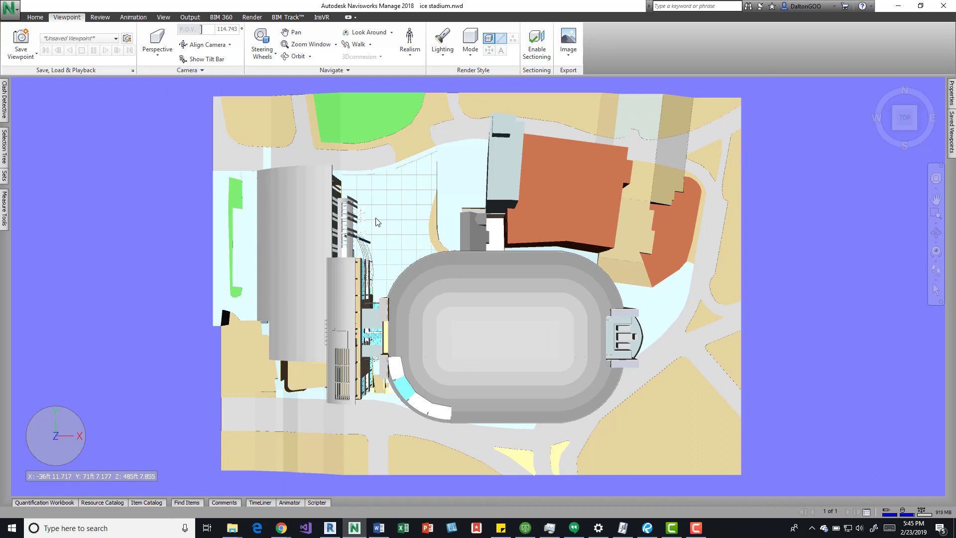
{"action": "mouse_move", "coordinate": [371, 209]}
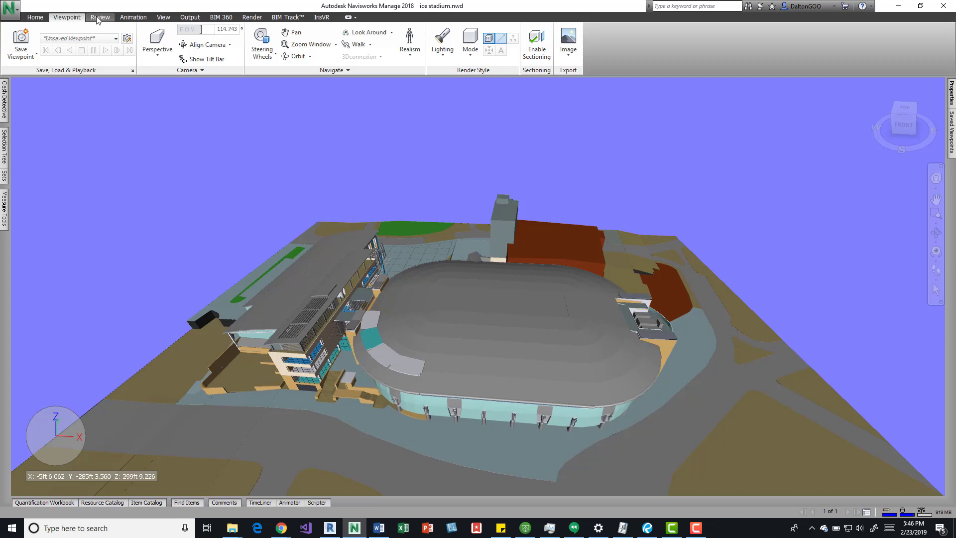
Browse the Review, View and Home ribbons before returning to the Viewpoint tools
{"action": "left_click", "coordinate": [100, 17]}
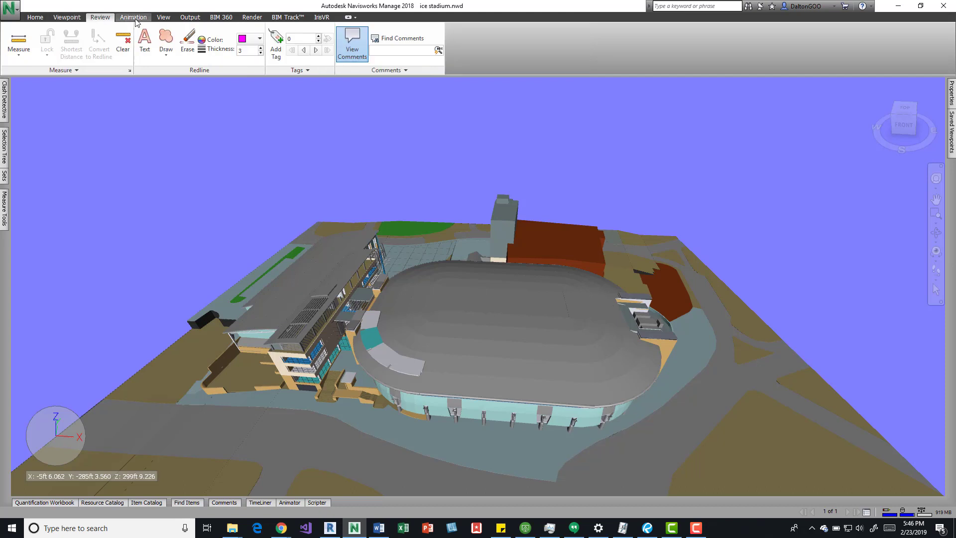
{"action": "left_click", "coordinate": [162, 17]}
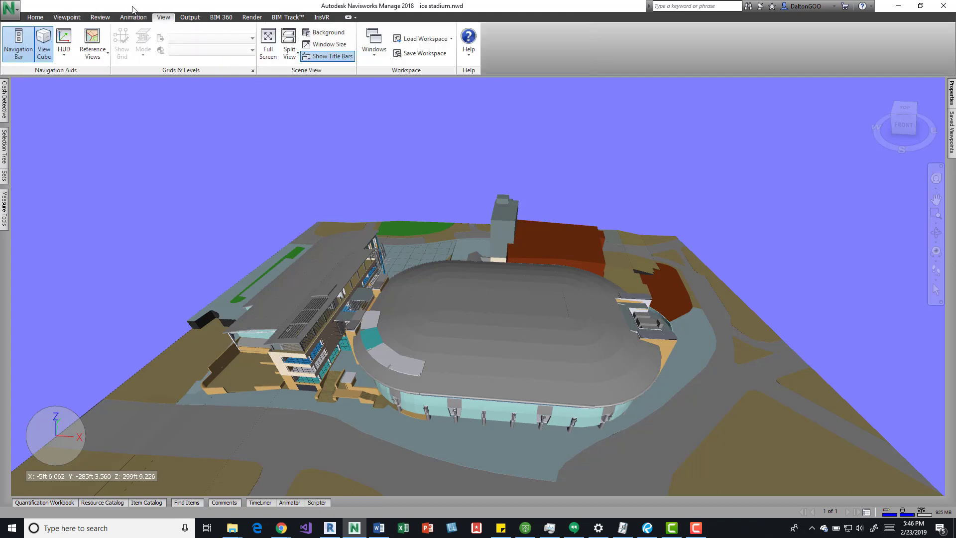
{"action": "left_click", "coordinate": [35, 16]}
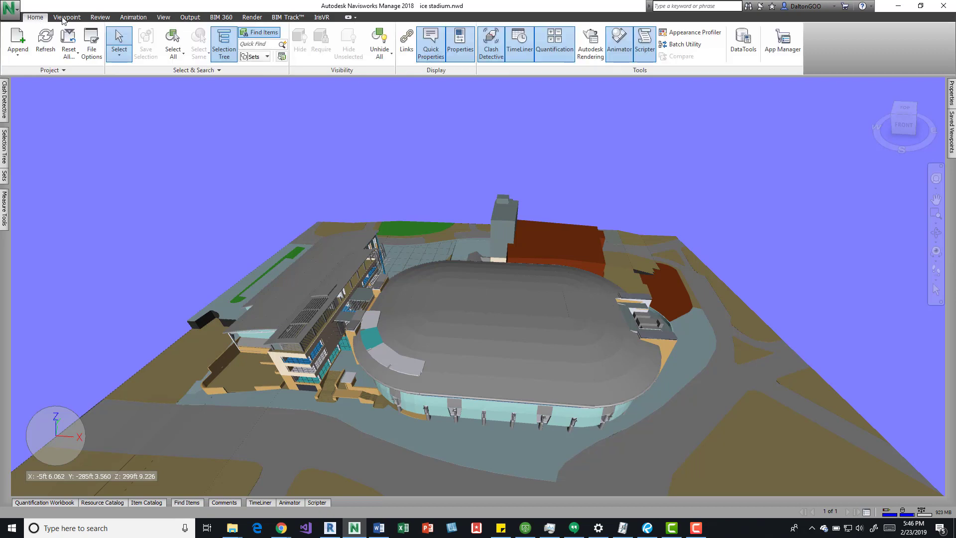
{"action": "left_click", "coordinate": [67, 17]}
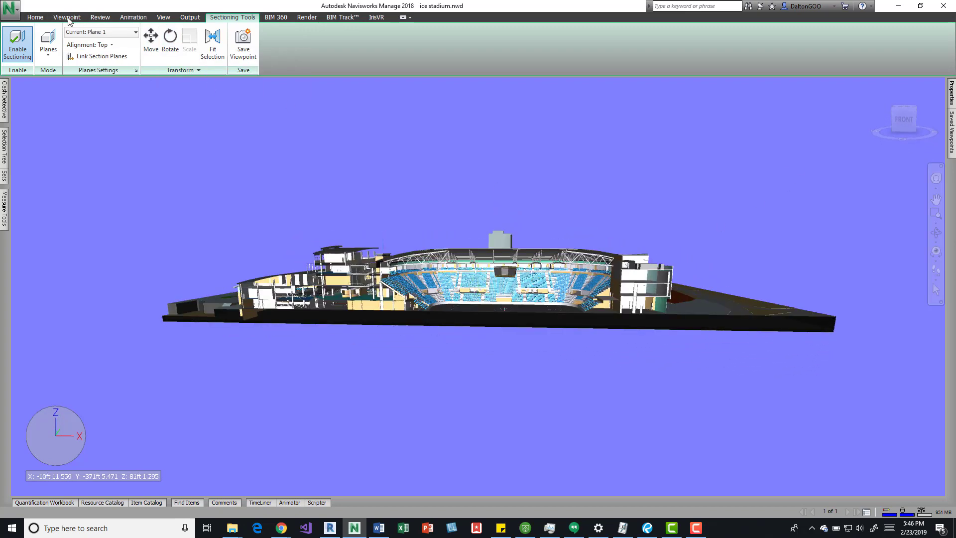
Show the Viewpoint ribbon while the sectioned stadium stays in orthographic front view
{"action": "left_click", "coordinate": [66, 17]}
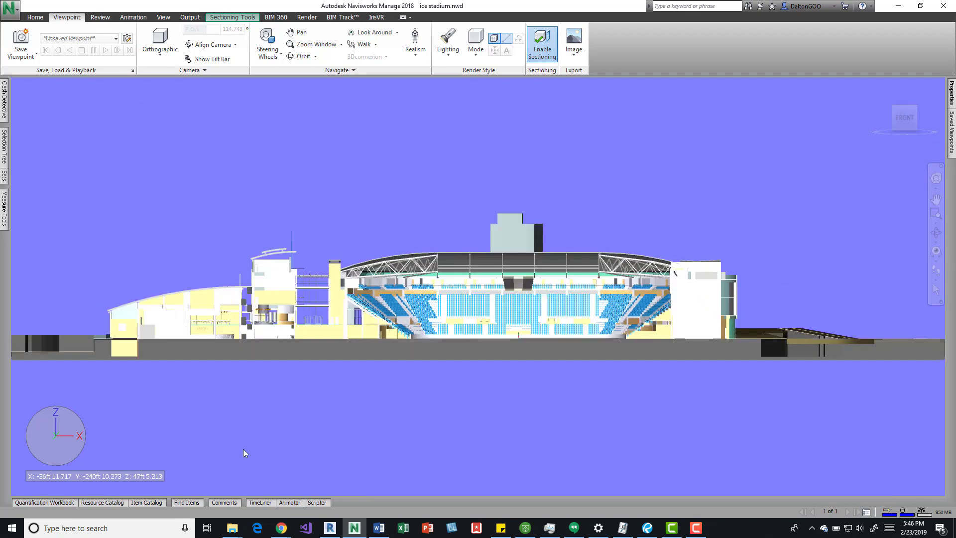
{"action": "mouse_move", "coordinate": [529, 327]}
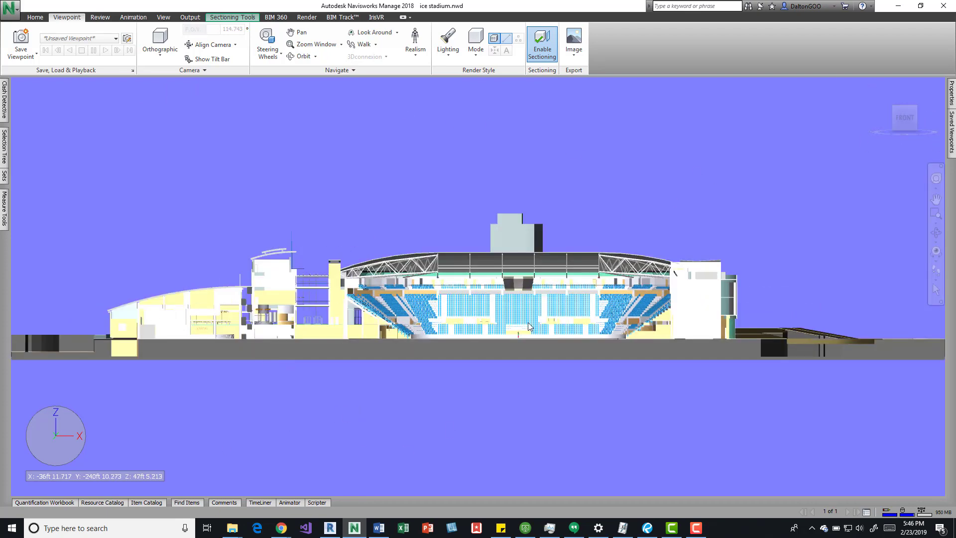
{"action": "mouse_move", "coordinate": [528, 326]}
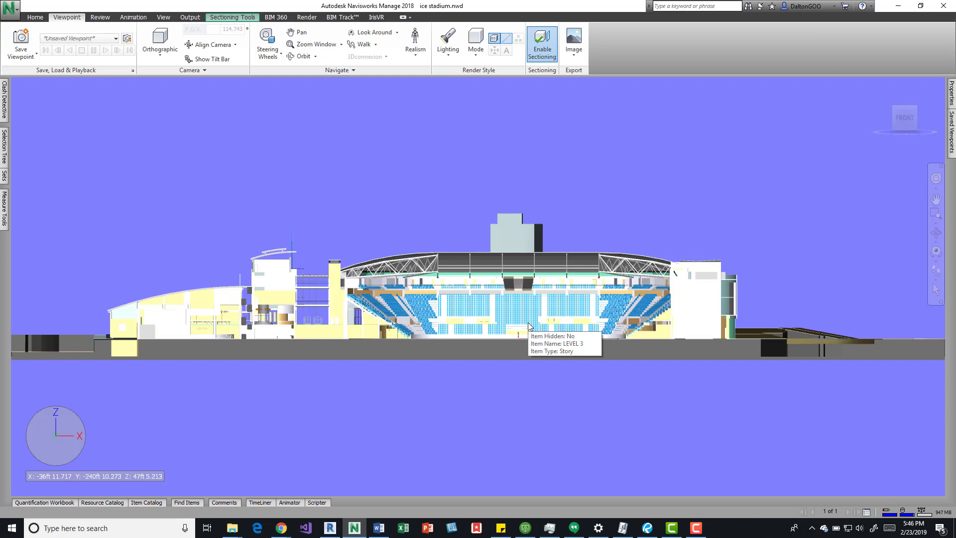
{"action": "mouse_move", "coordinate": [265, 164]}
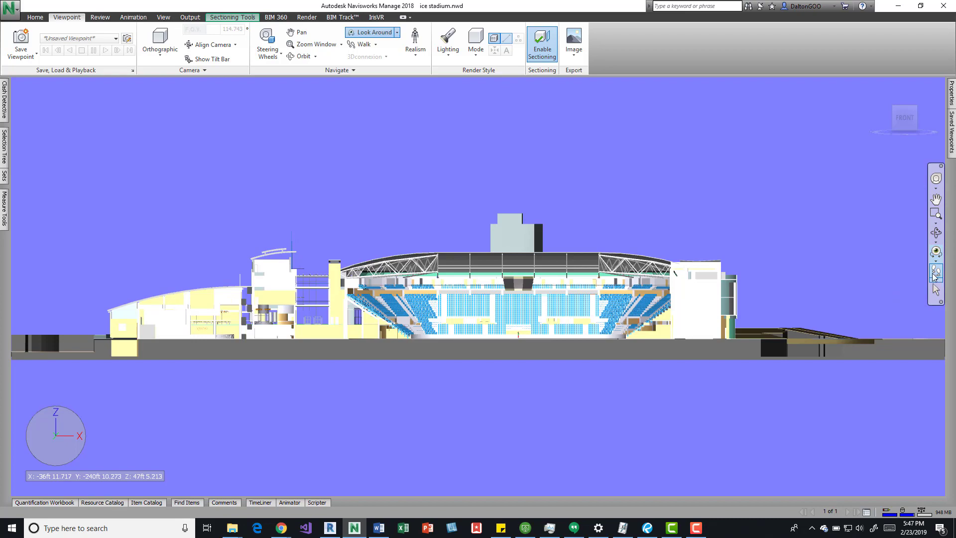
{"action": "mouse_move", "coordinate": [621, 251]}
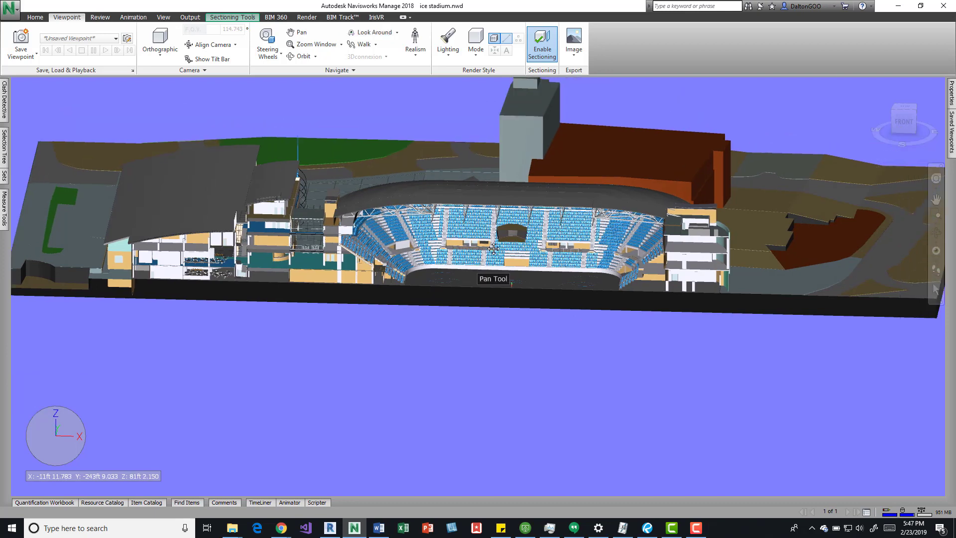
Pan the sectioned stadium view and switch the camera back to Perspective
{"action": "left_click", "coordinate": [297, 32]}
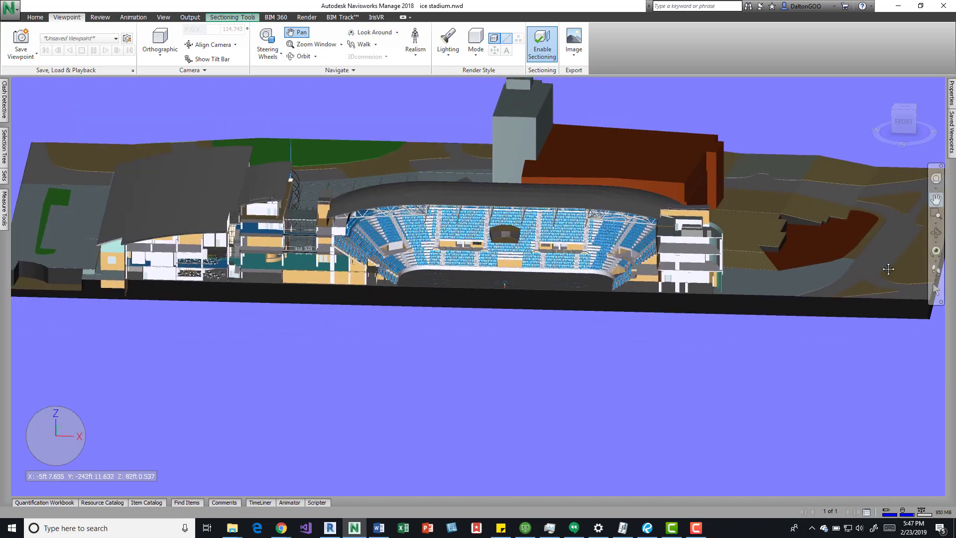
{"action": "left_click", "coordinate": [356, 45]}
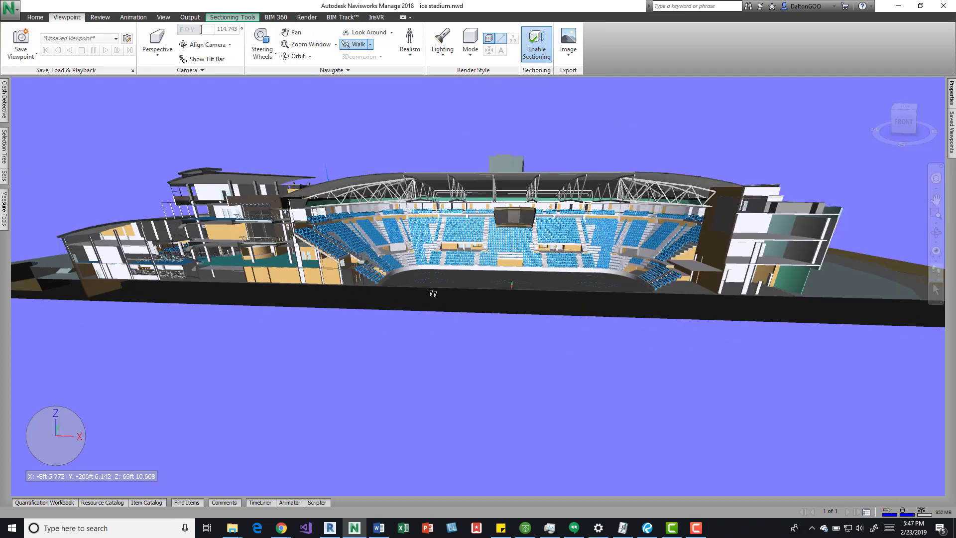
{"action": "mouse_move", "coordinate": [156, 44]}
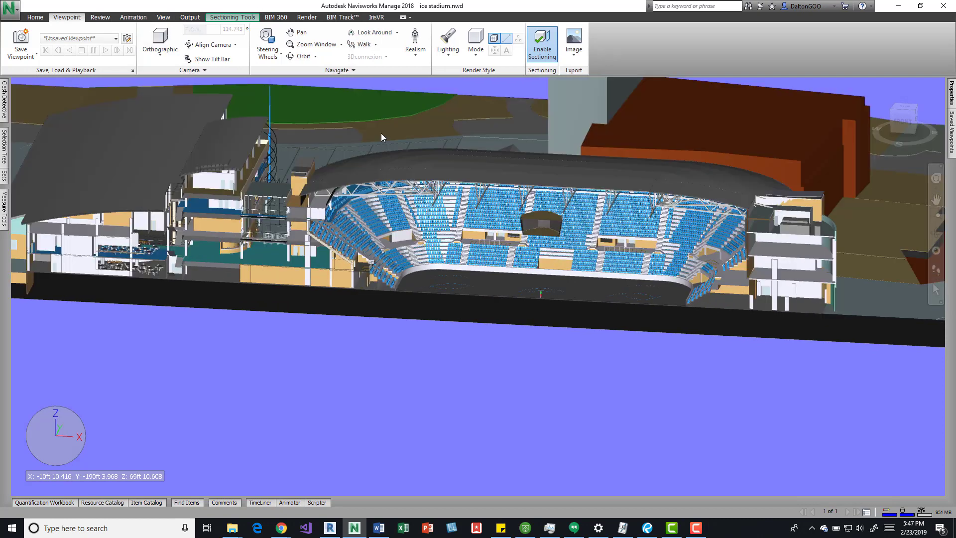
{"action": "mouse_move", "coordinate": [471, 204]}
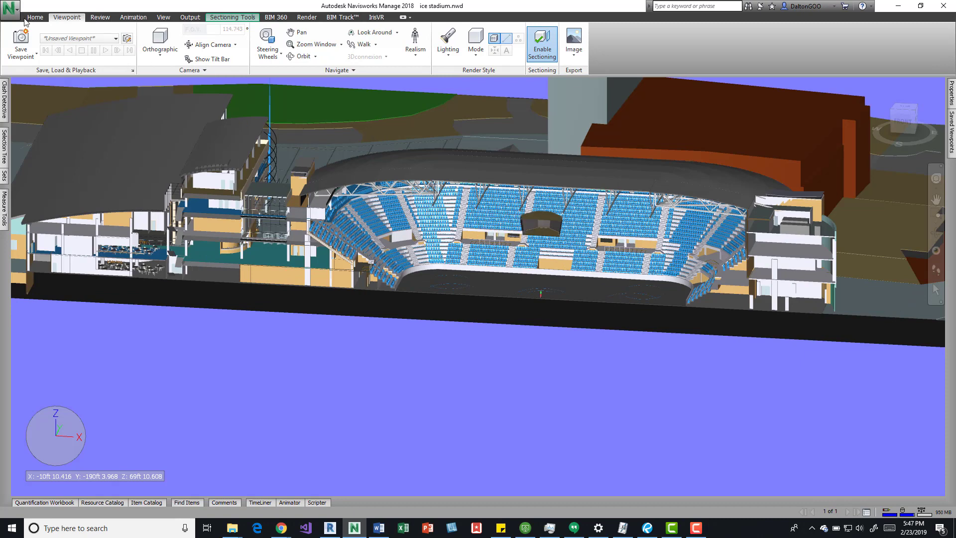
{"action": "left_click", "coordinate": [160, 44]}
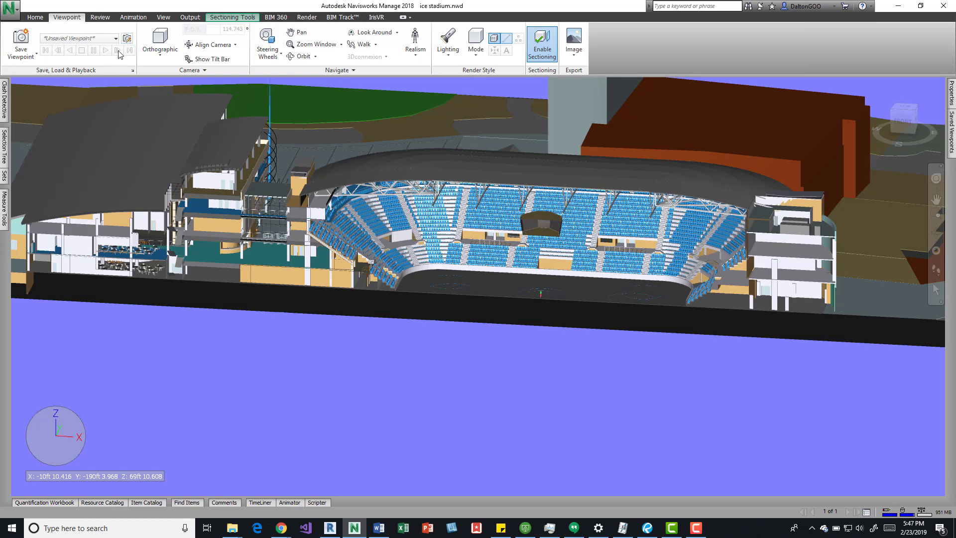
{"action": "mouse_move", "coordinate": [139, 114]}
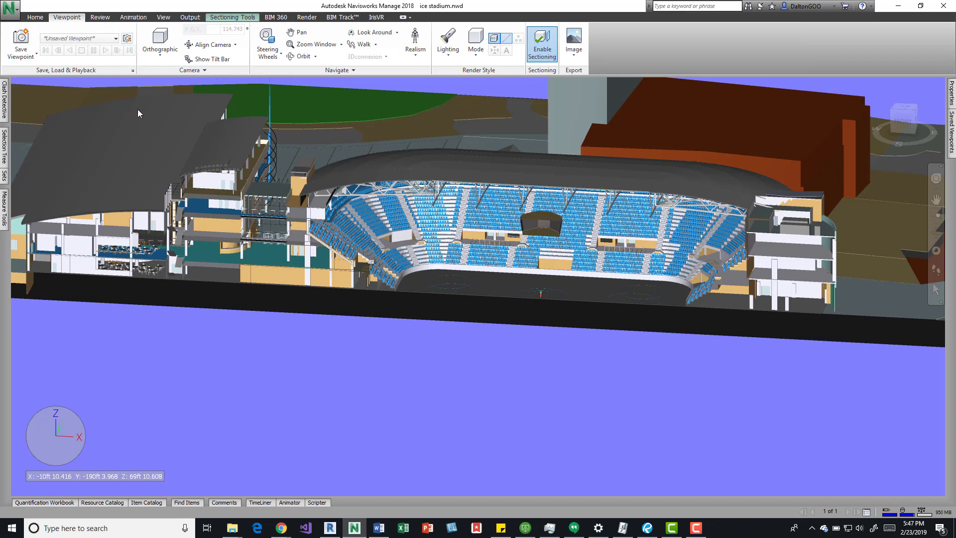
{"action": "mouse_move", "coordinate": [139, 113]}
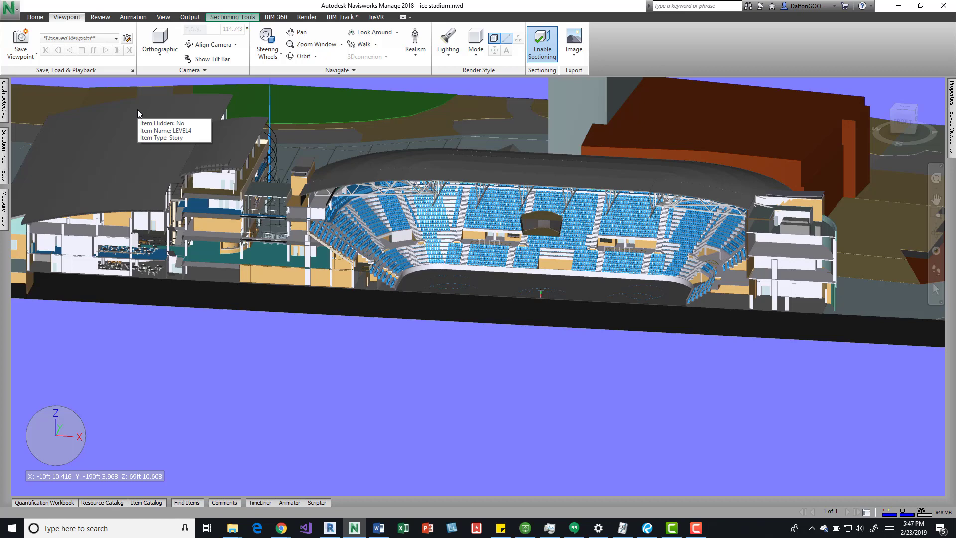
{"action": "mouse_move", "coordinate": [157, 106]}
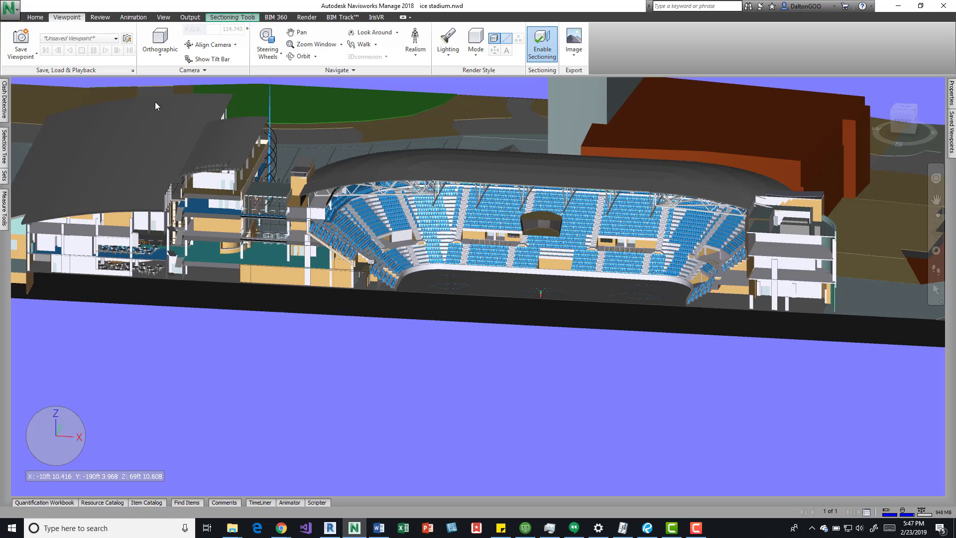